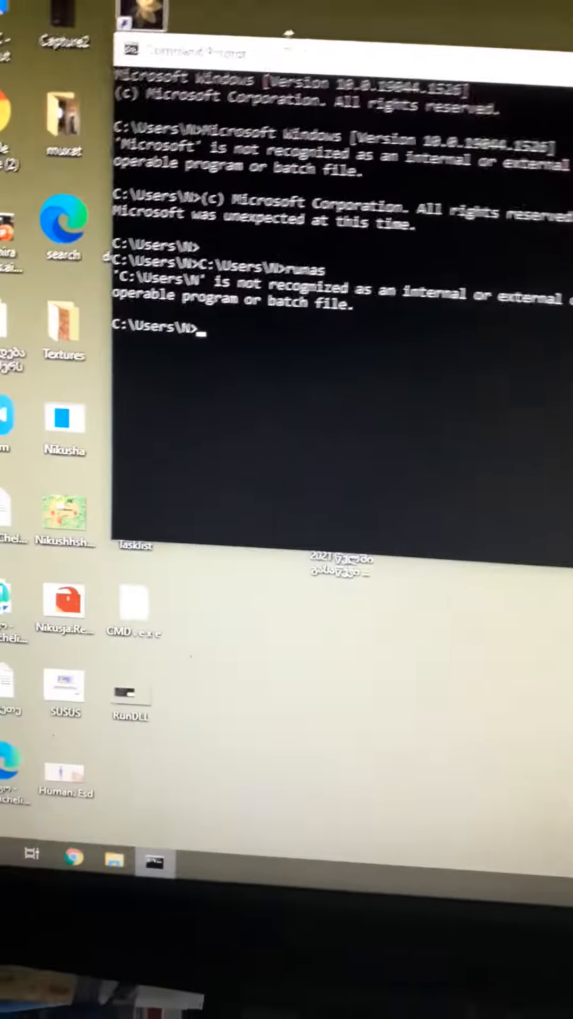
type("taskli")
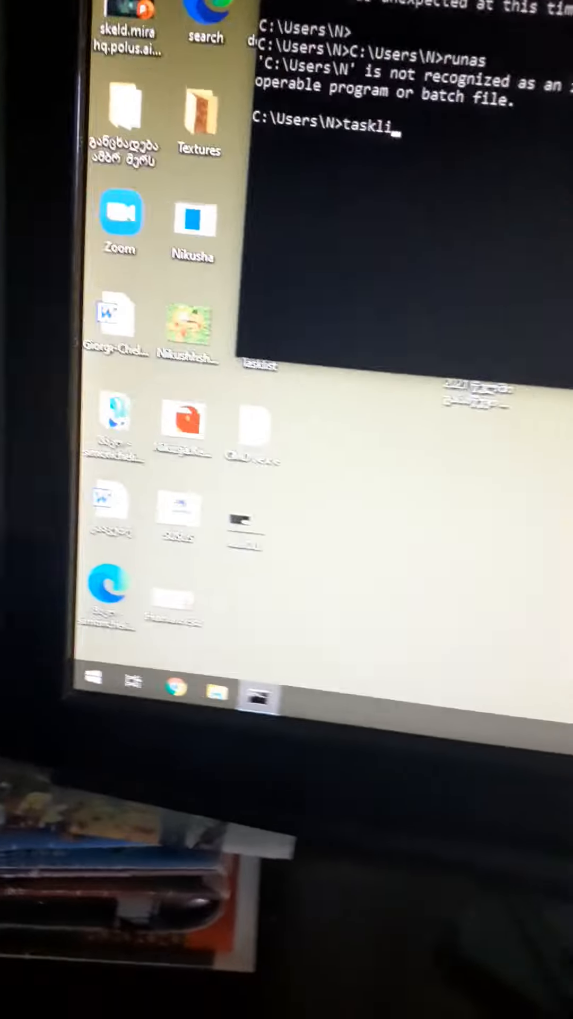